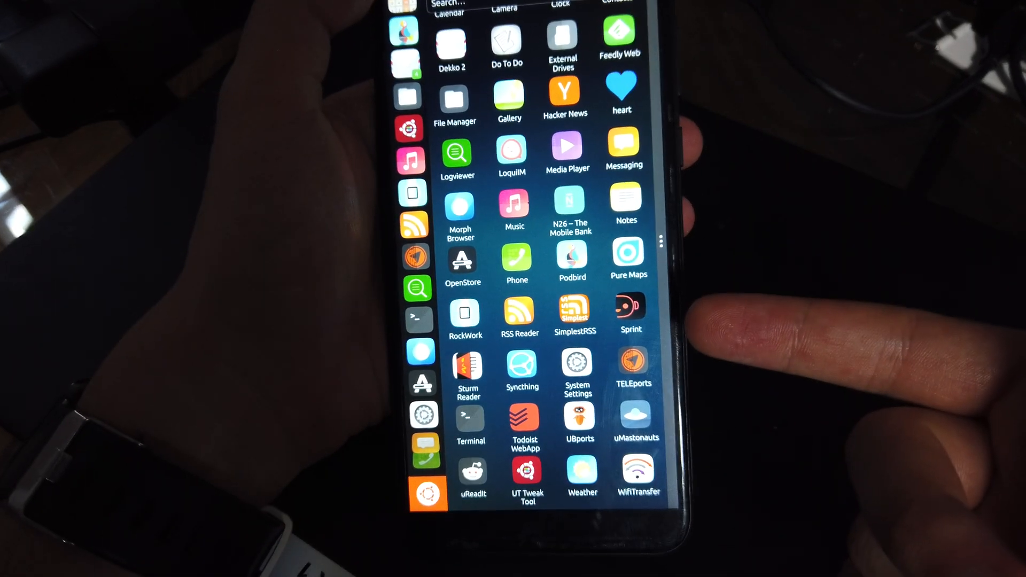
- Launch Terminal from the app drawer grid to get a bash prompt
click(469, 419)
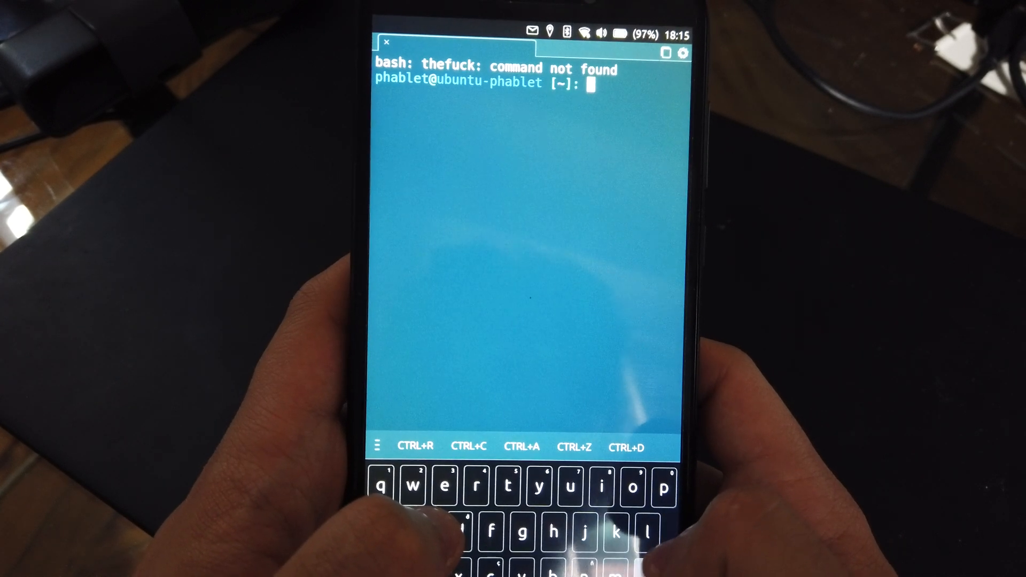
- Run the ls directory listing command at the bash prompt
text(ls)
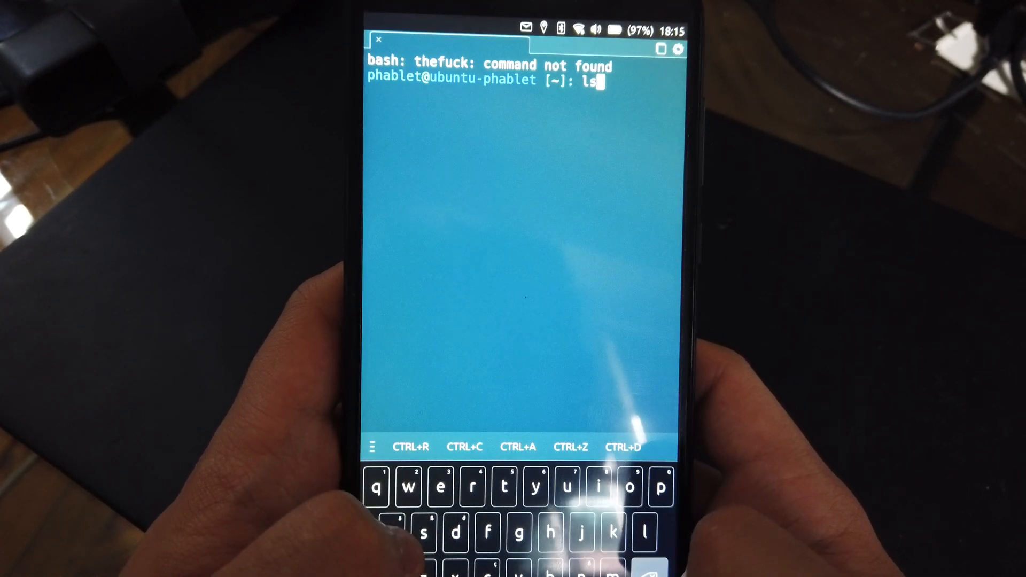
key(Return)
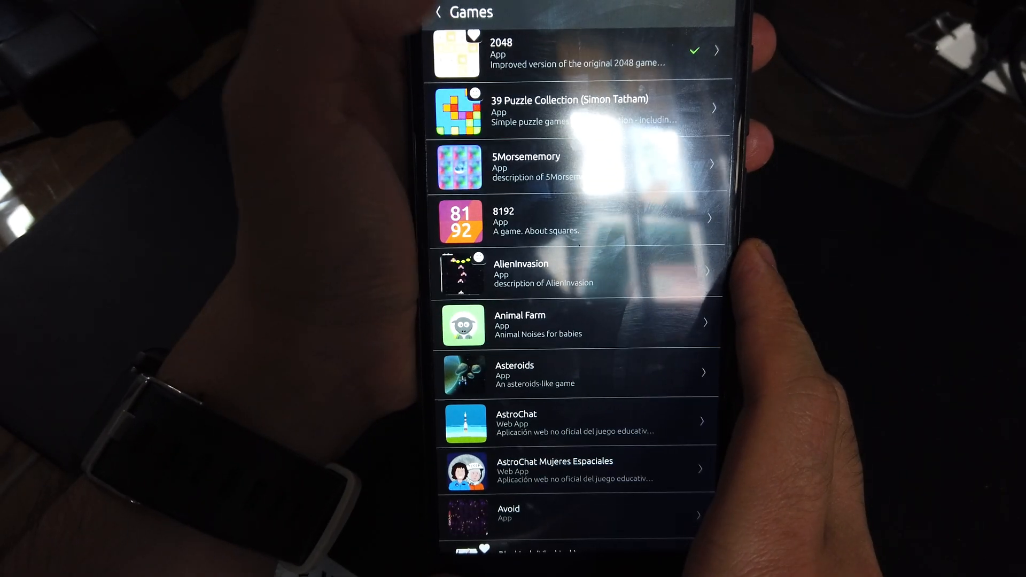
- Go back from the Games listing to the OpenStore home page and scroll down
click(438, 12)
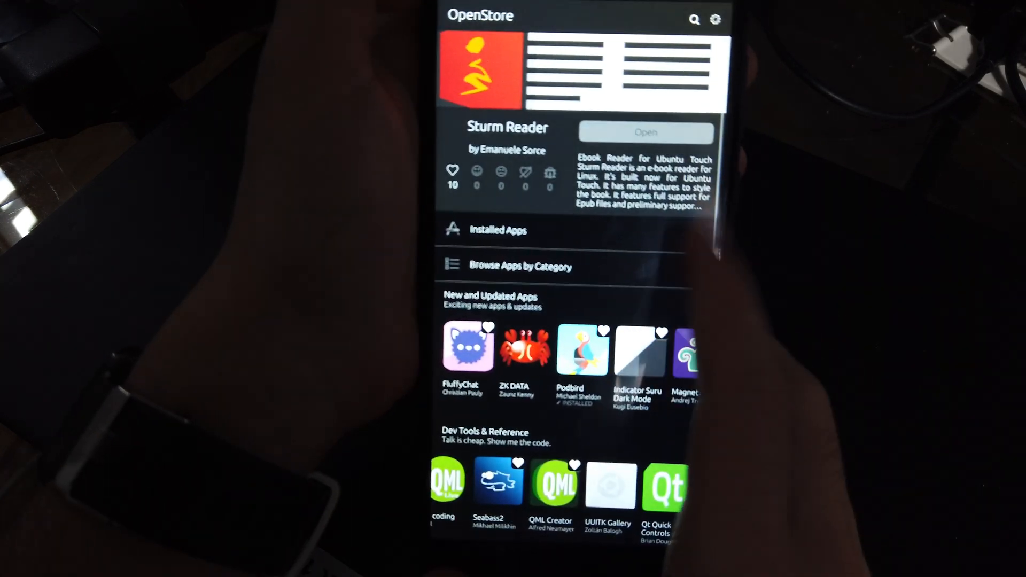
scroll(down, 3)
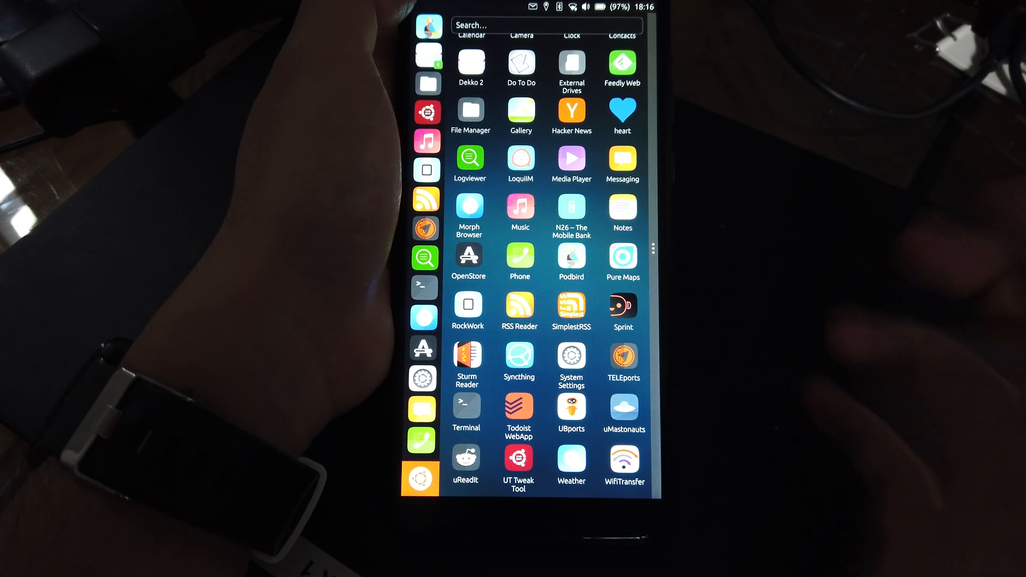
scroll(down, 3)
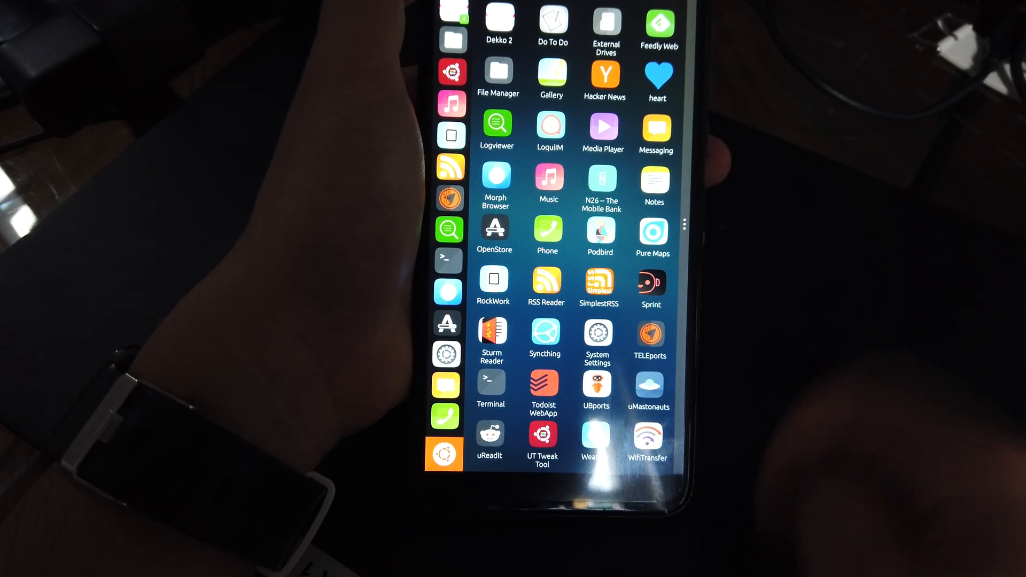
scroll(down, 3)
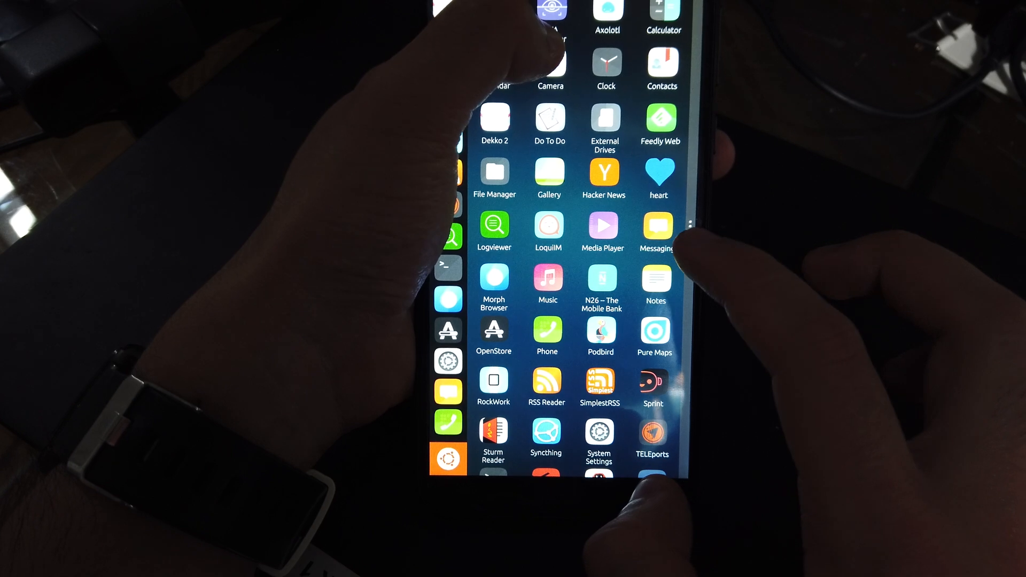